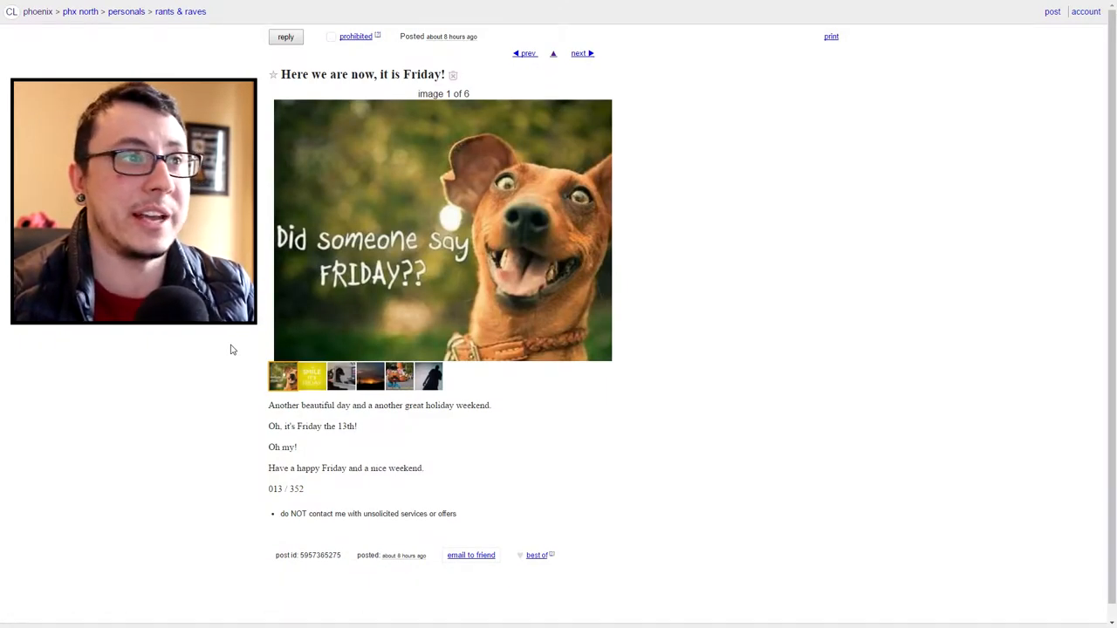
Step through gallery photos 2 to 5 of the Friday post, including the desert sunset.
{"action": "left_click", "coordinate": [311, 377]}
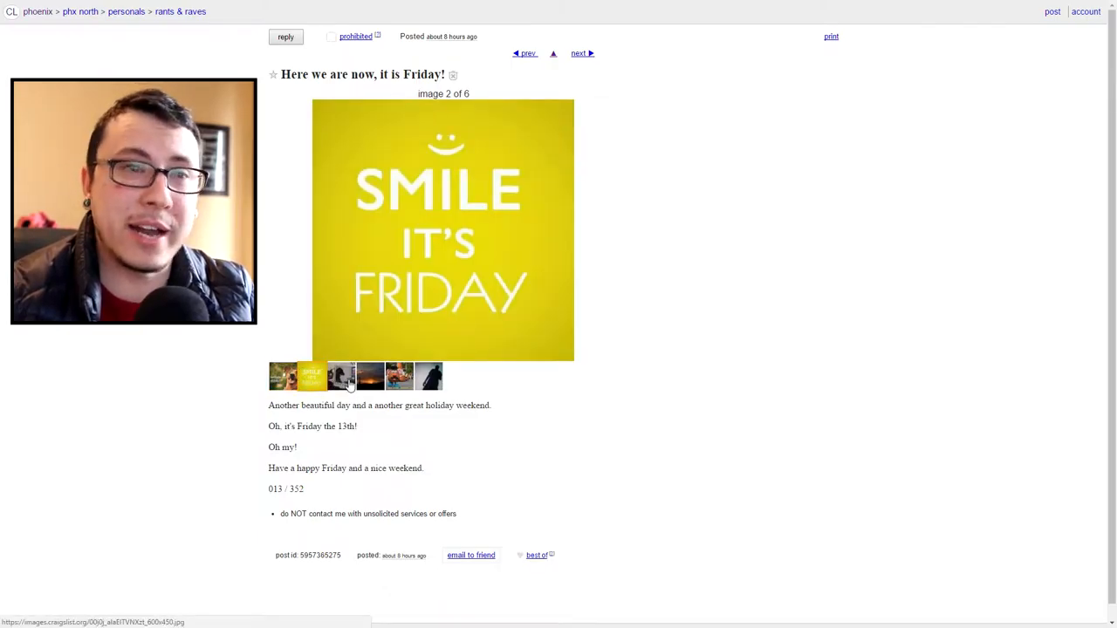
{"action": "left_click", "coordinate": [340, 378]}
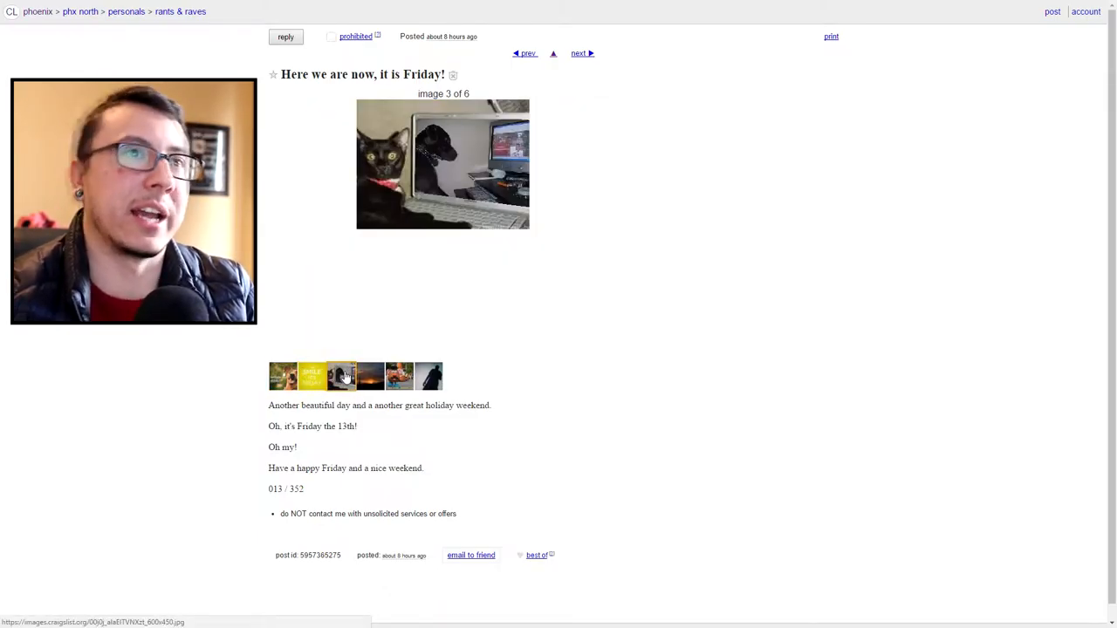
{"action": "left_click", "coordinate": [370, 377]}
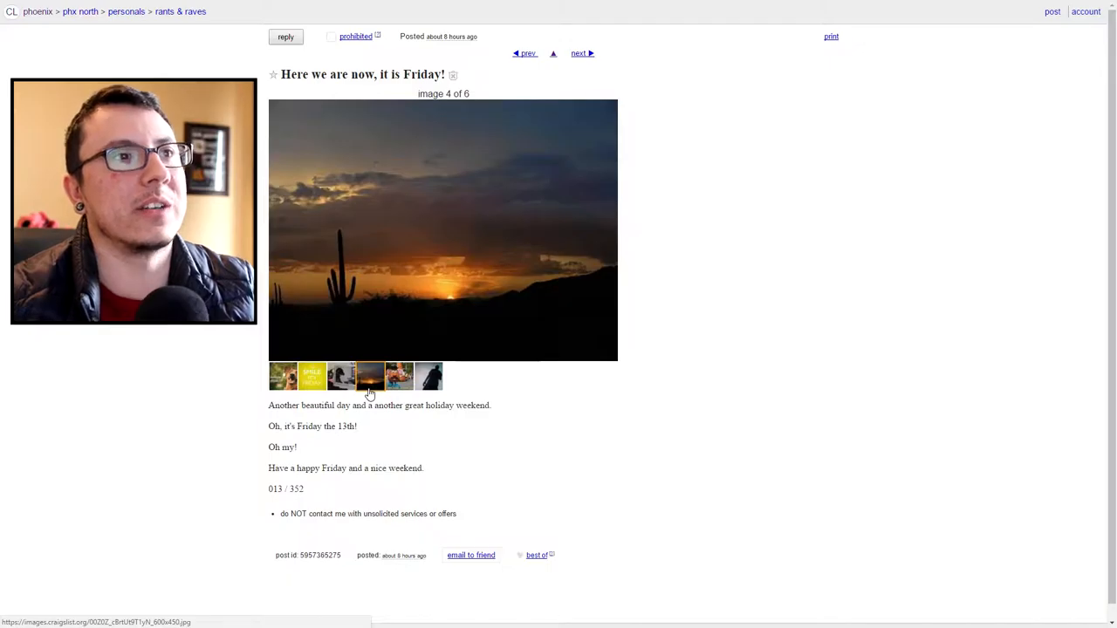
{"action": "left_click", "coordinate": [398, 377]}
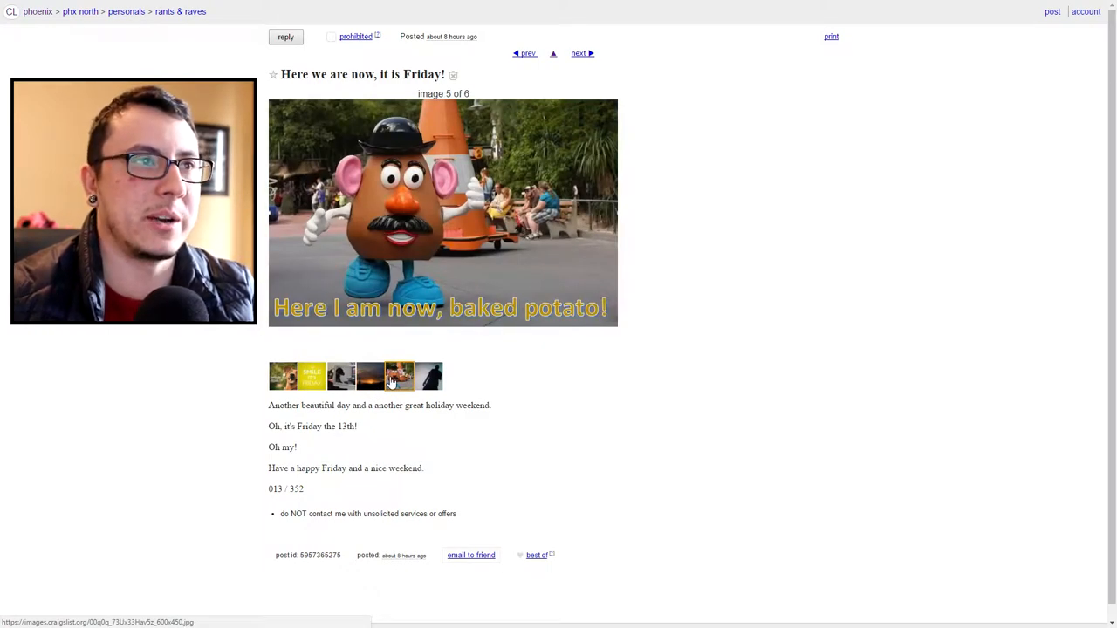
{"action": "left_click", "coordinate": [430, 377]}
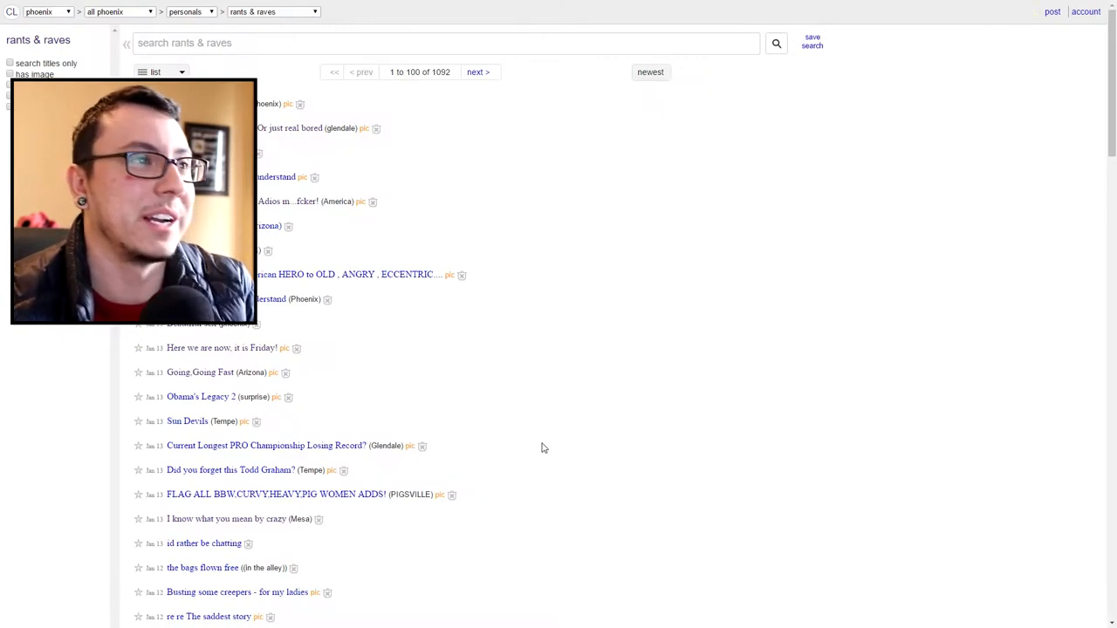
{"action": "left_click", "coordinate": [203, 567]}
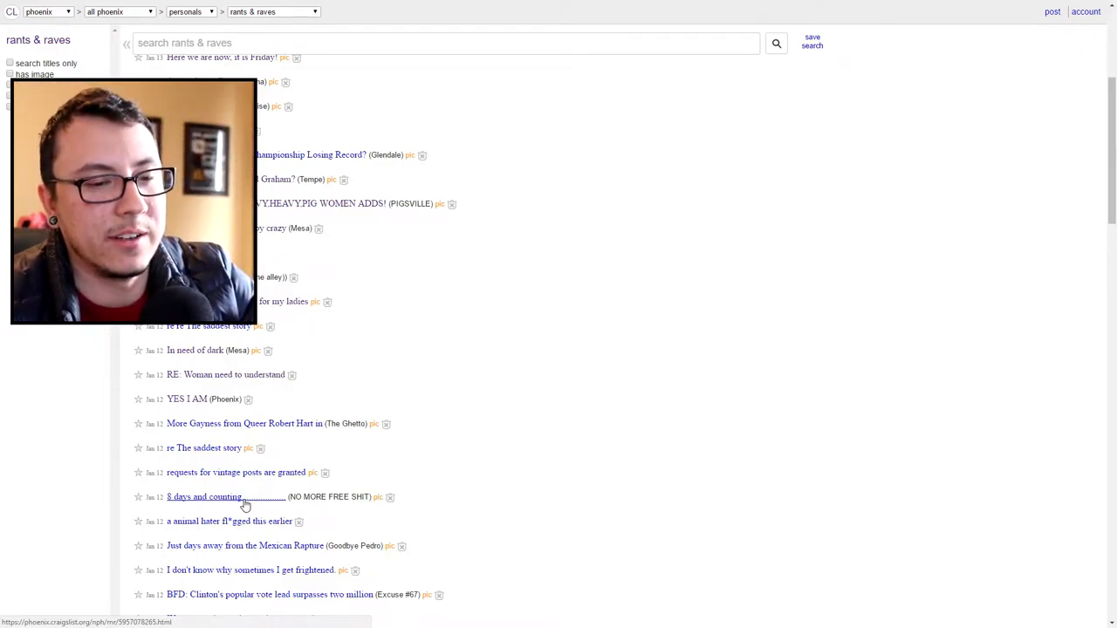
Find the 'What's up buttercup' post in the results and show its second photo.
{"action": "scroll", "scroll_direction": "down", "scroll_amount": 3}
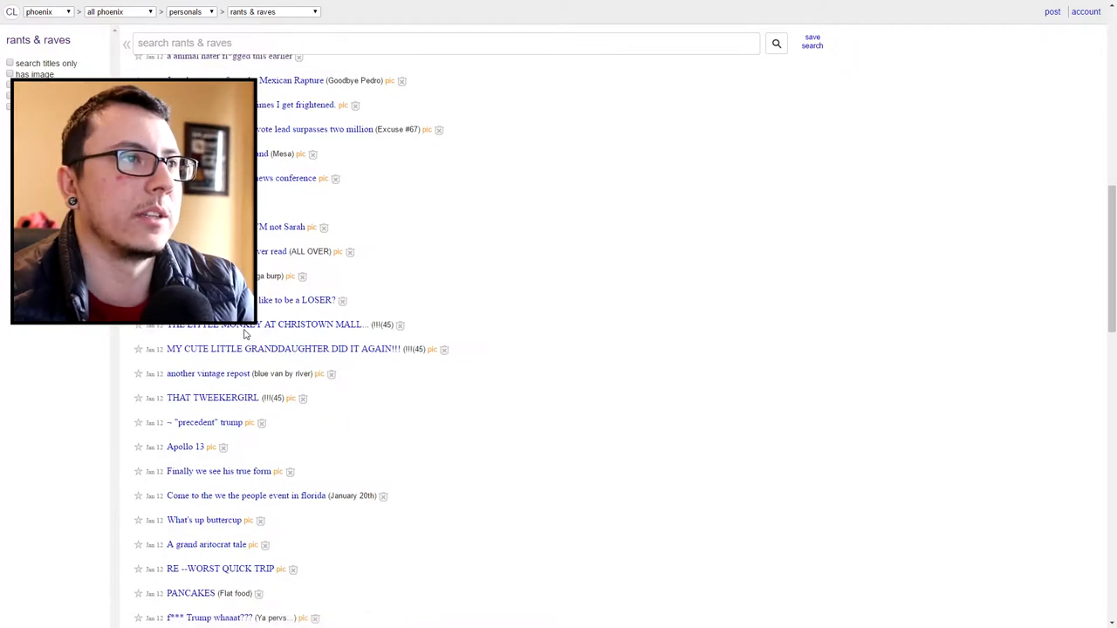
{"action": "left_click", "coordinate": [266, 325]}
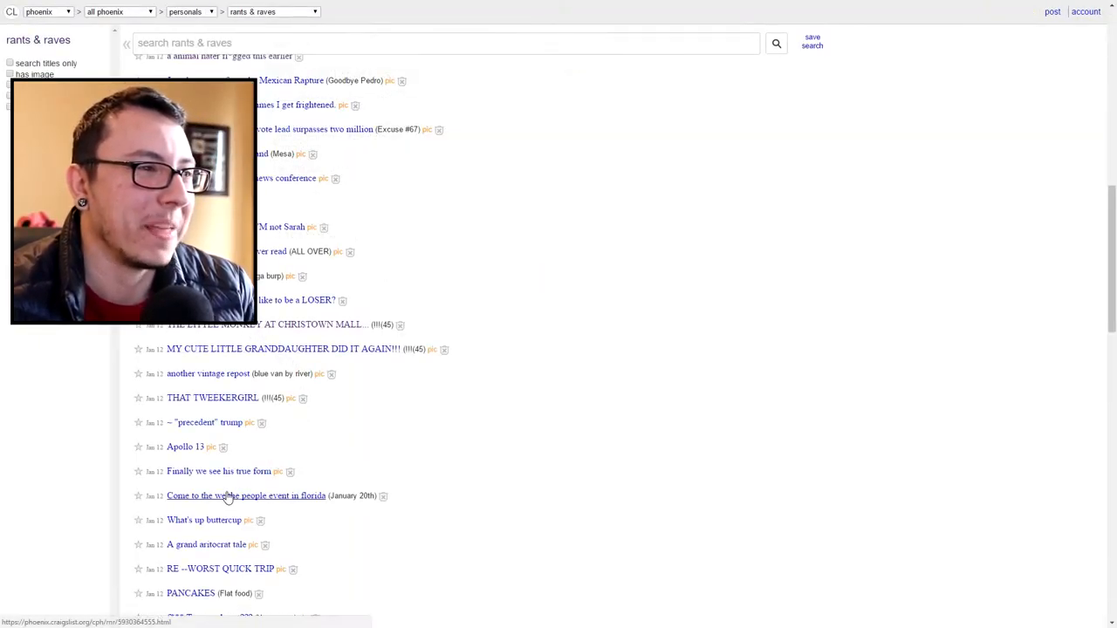
{"action": "left_click", "coordinate": [203, 520]}
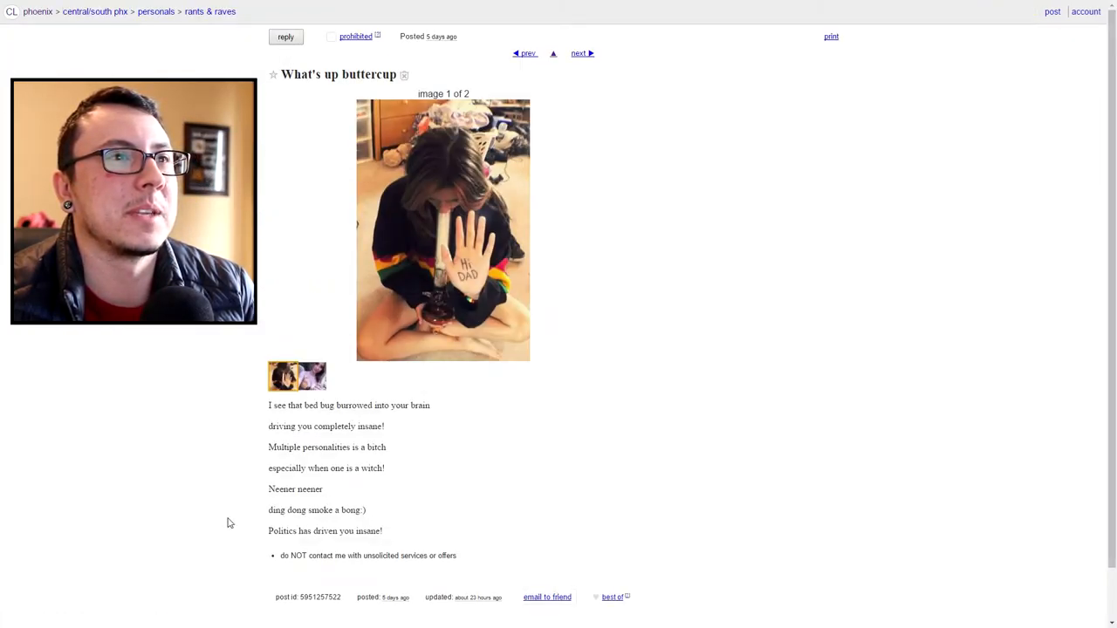
{"action": "left_click", "coordinate": [311, 377]}
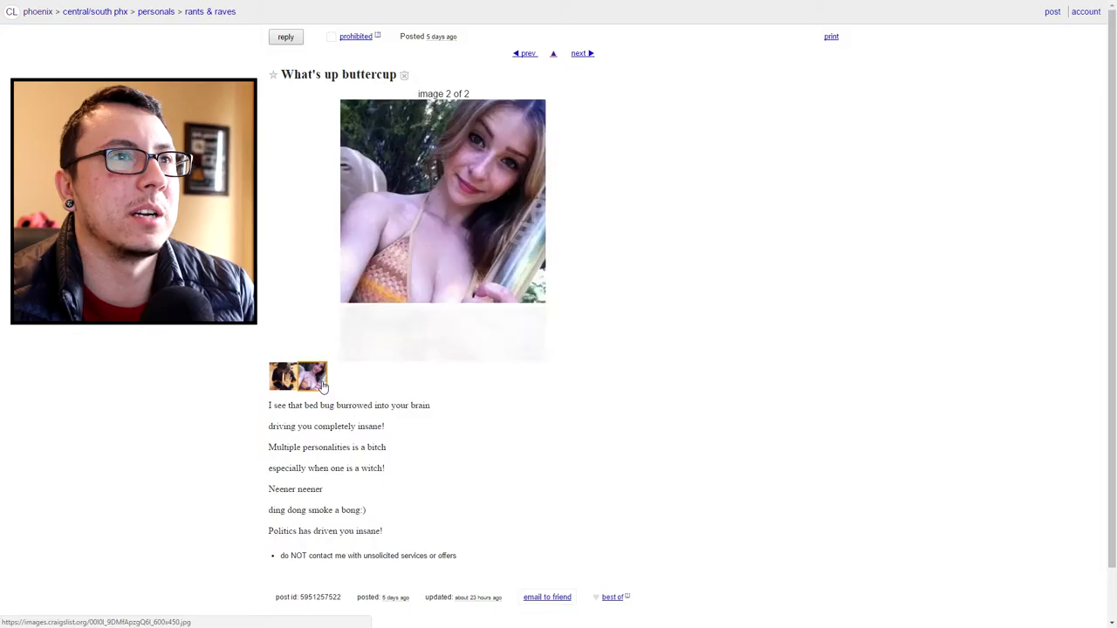